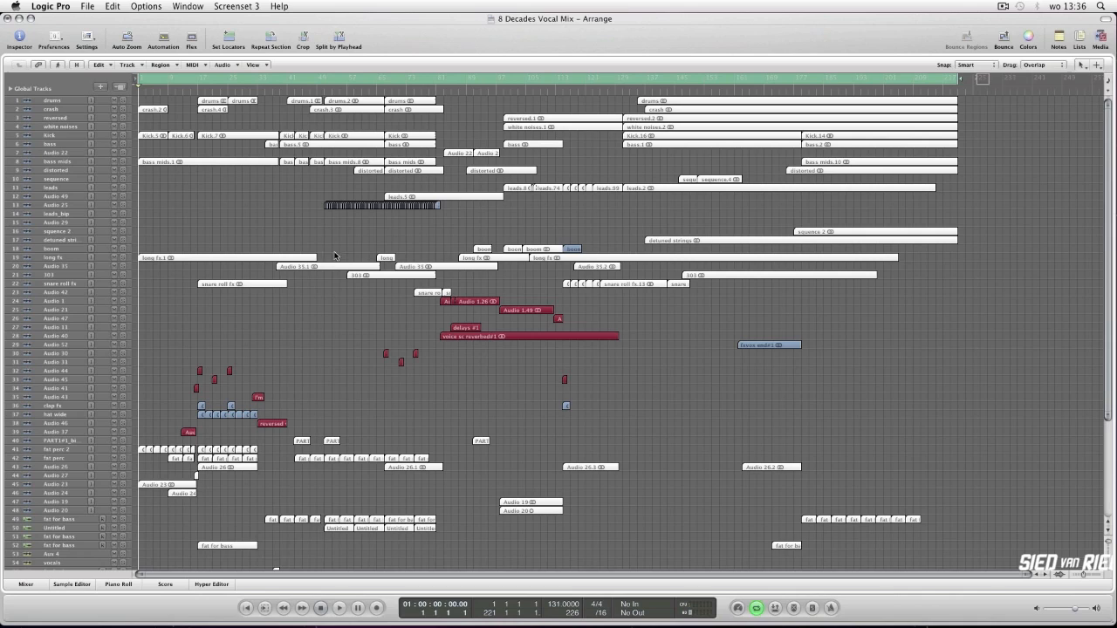
mouse_move(388, 126)
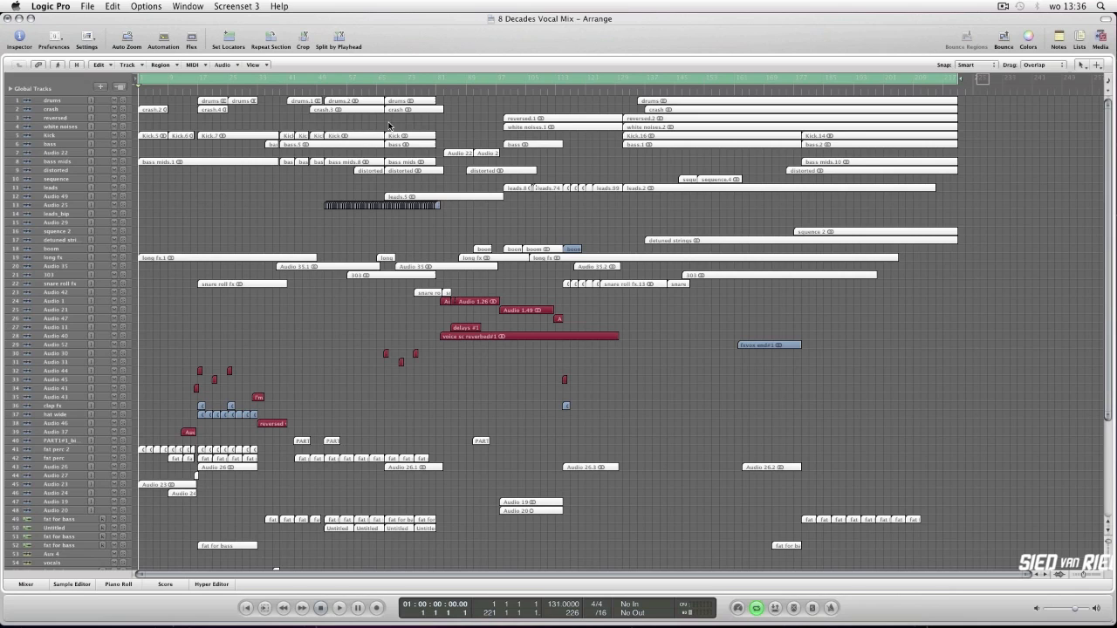
Scroll down to the lower tracks and select the fat piano track to enlarge its waveforms
scroll(down, 3)
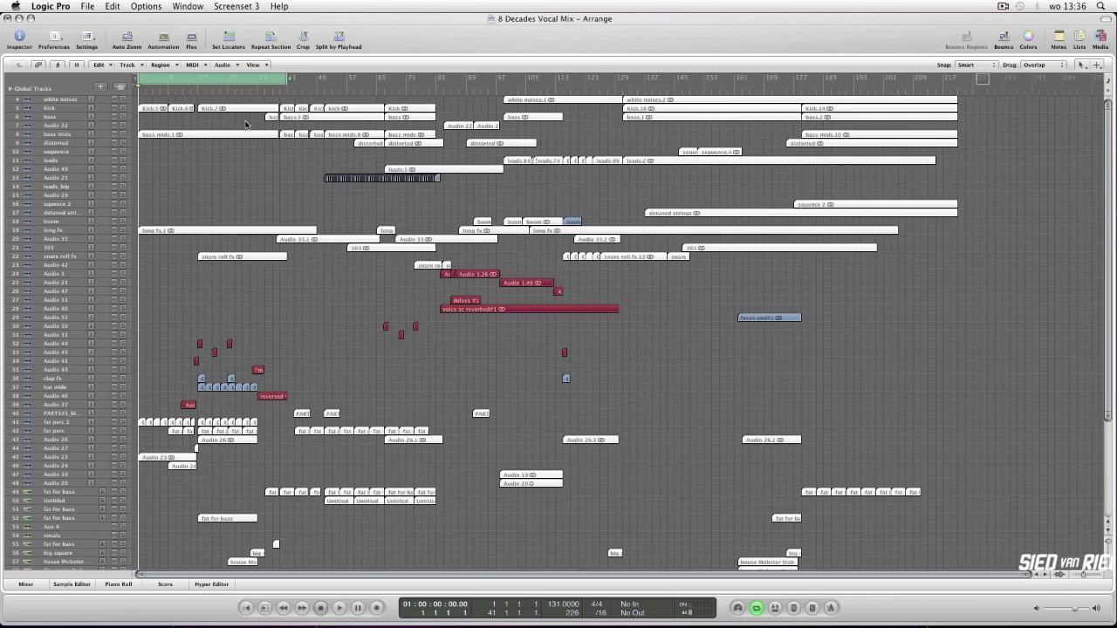
click(335, 611)
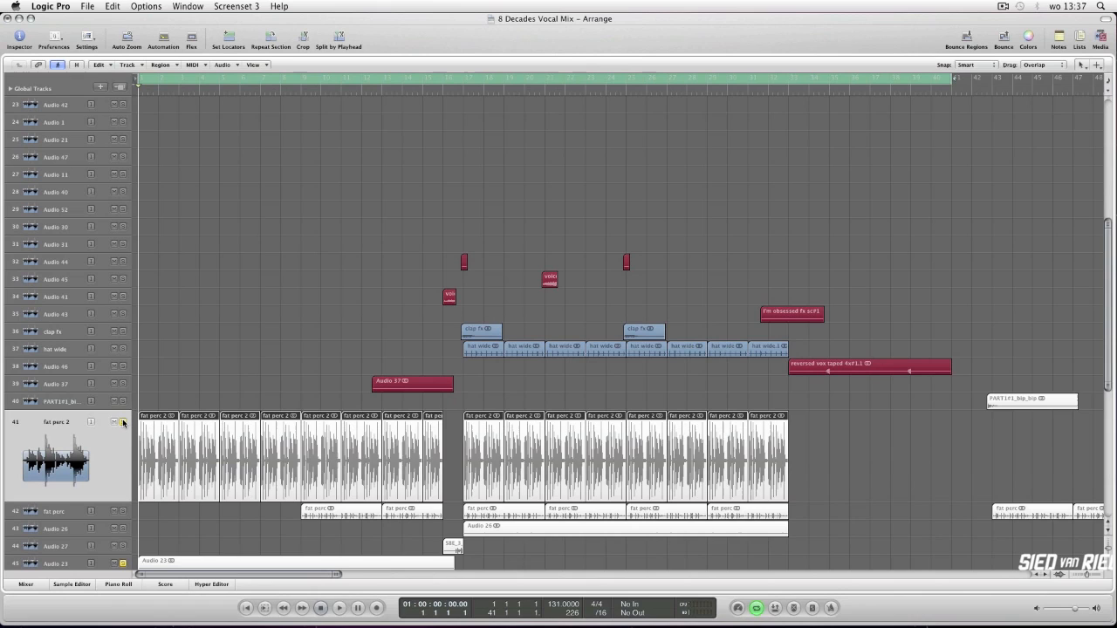
Select the vocal track near the top so it enlarges to show its waveforms
click(335, 608)
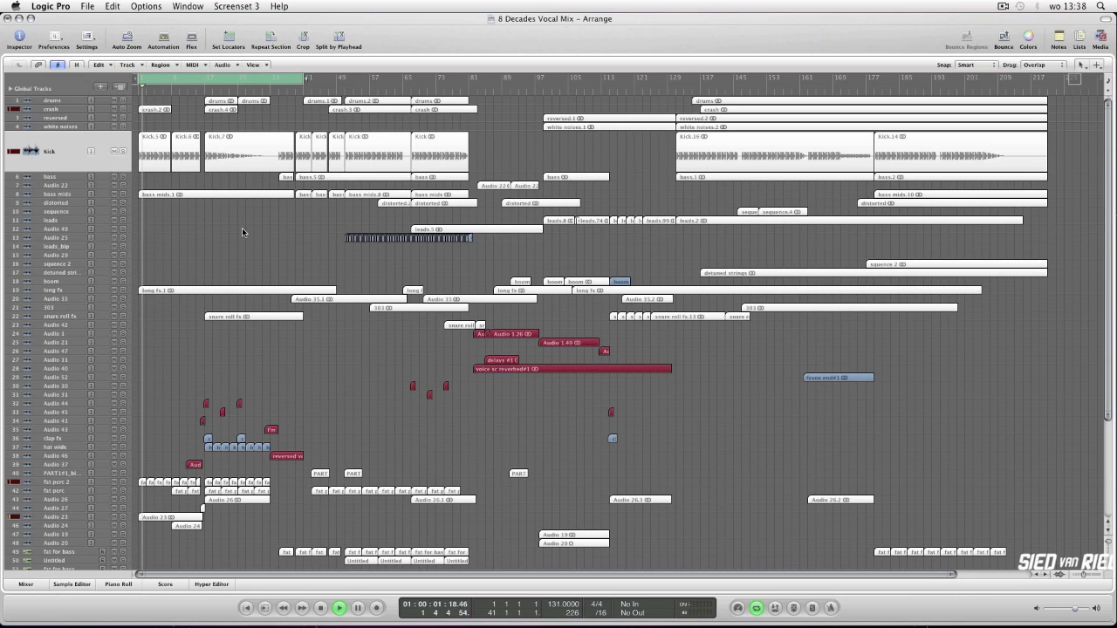
Scroll down the arrangement to the Audio 37 track with the Inspector shown
scroll(down, 3)
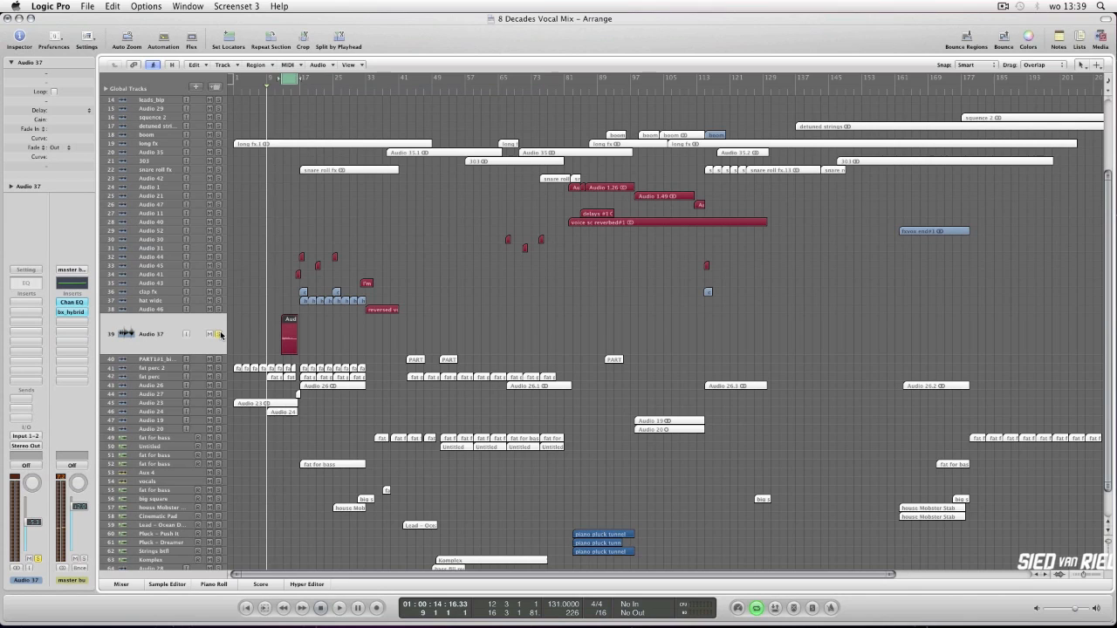
Enlarge the bass MIDI track near the top to show its regions
double_click(290, 335)
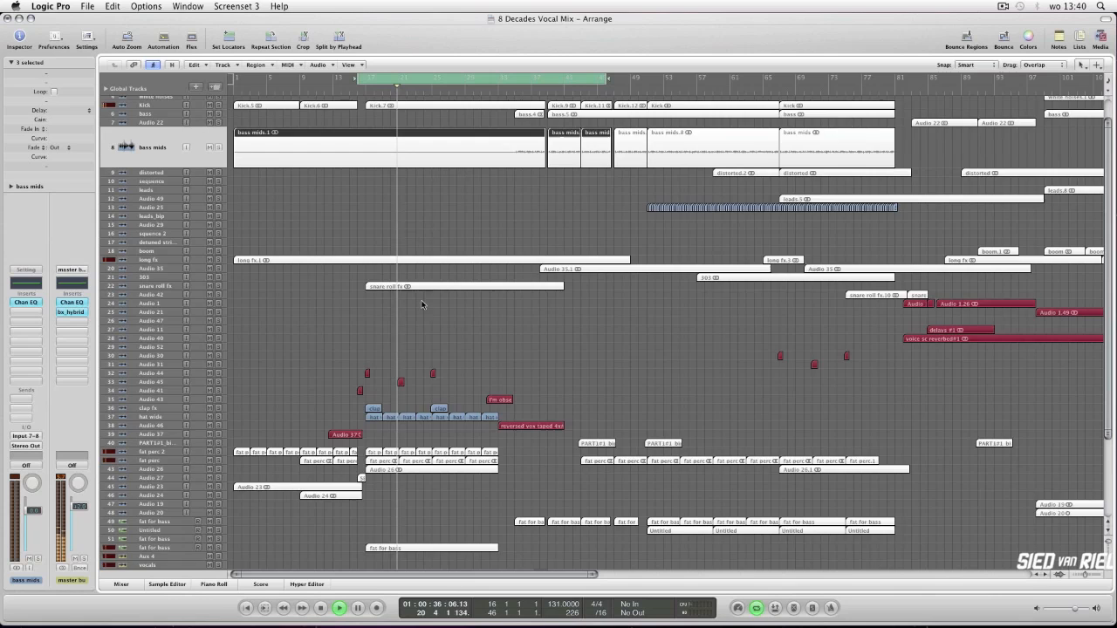
scroll(down, 3)
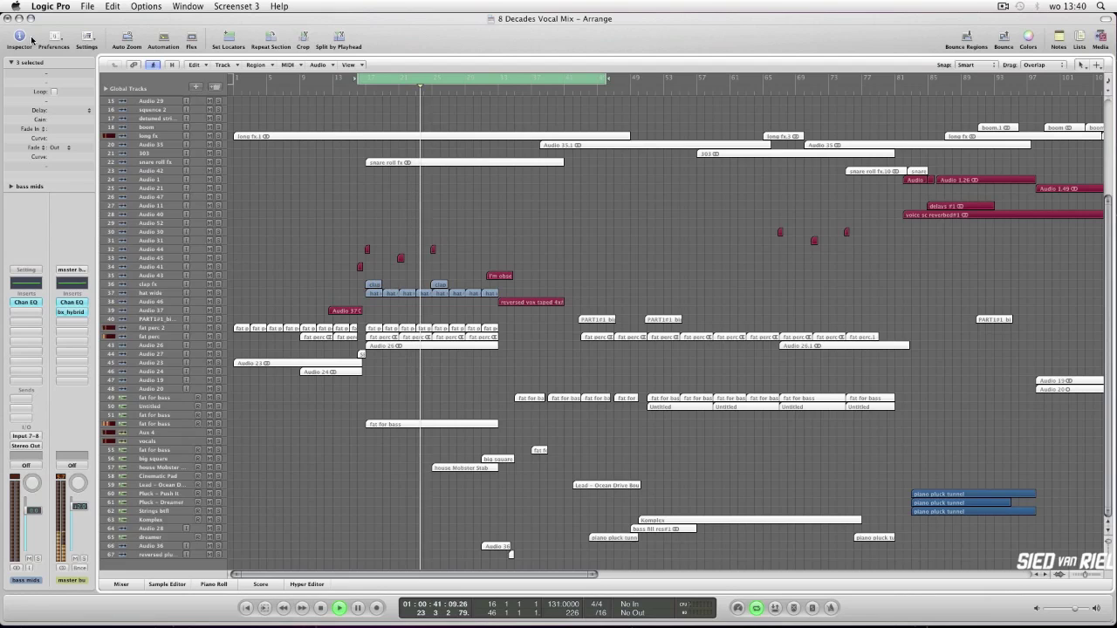
click(18, 42)
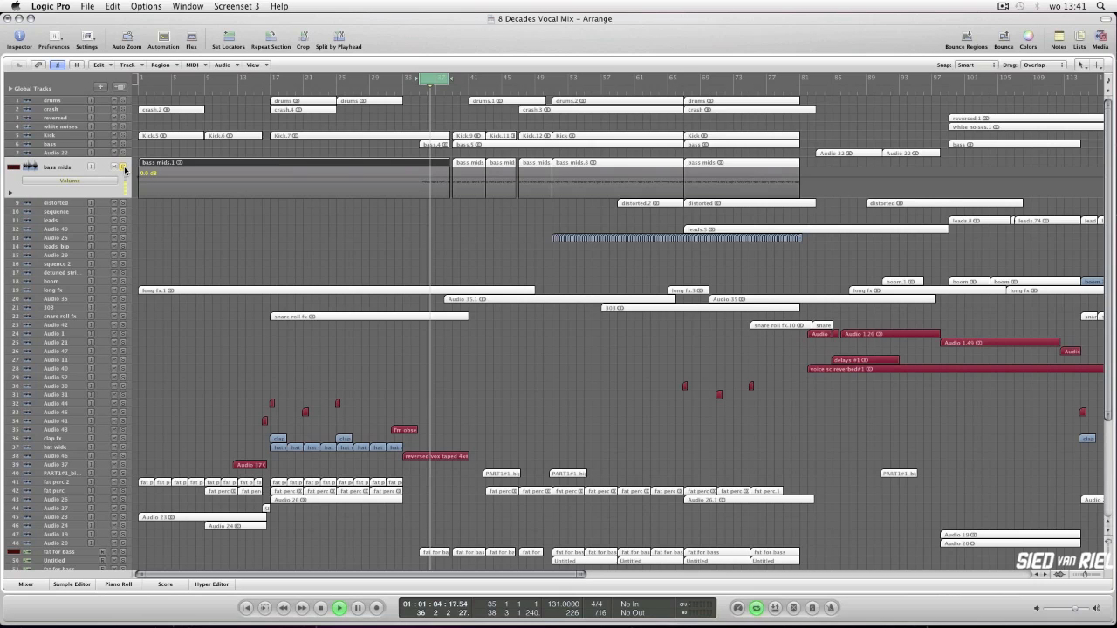
scroll(down, 3)
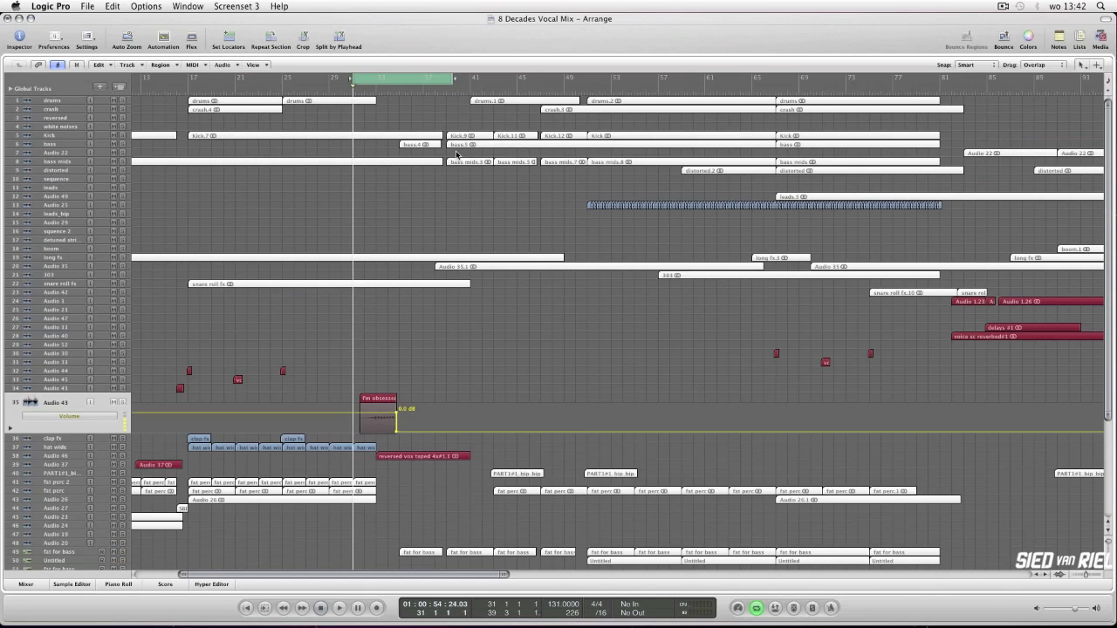
scroll(down, 3)
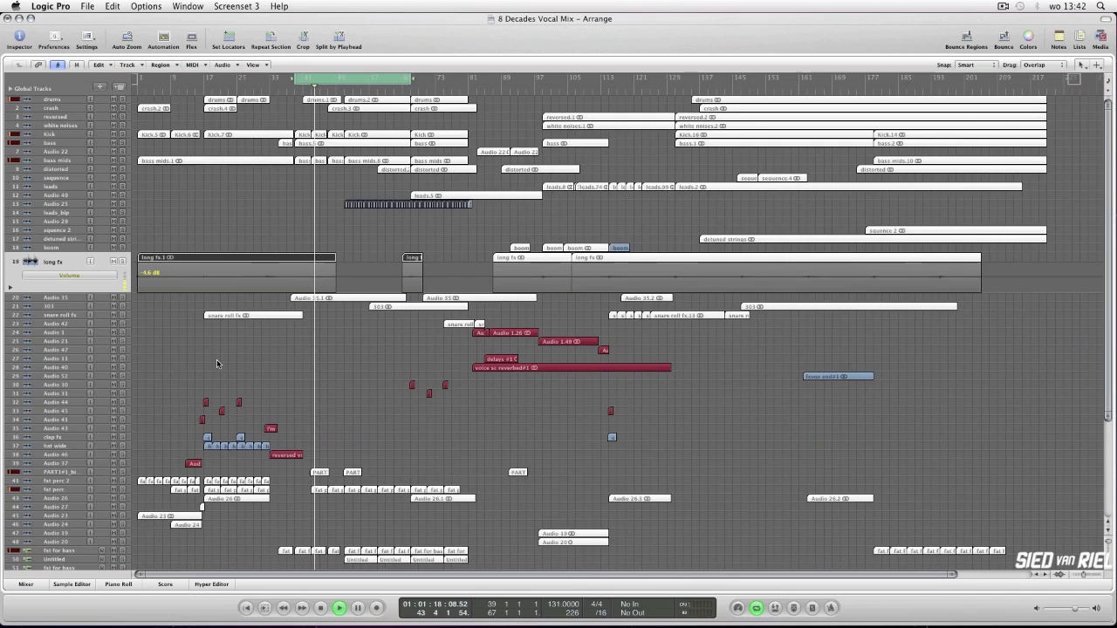
scroll(down, 3)
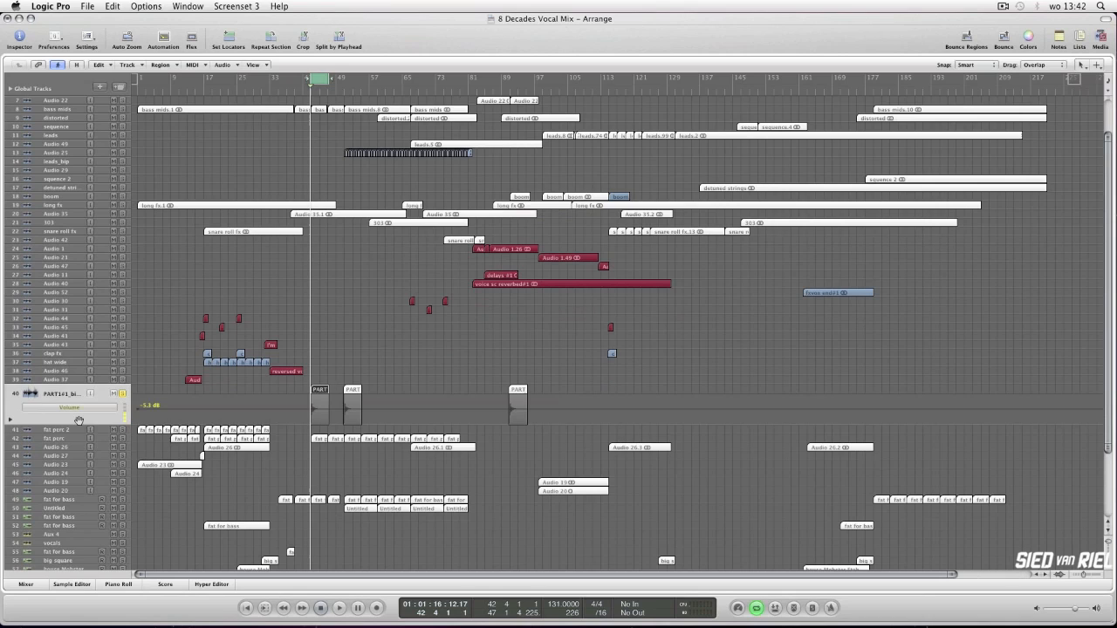
click(335, 608)
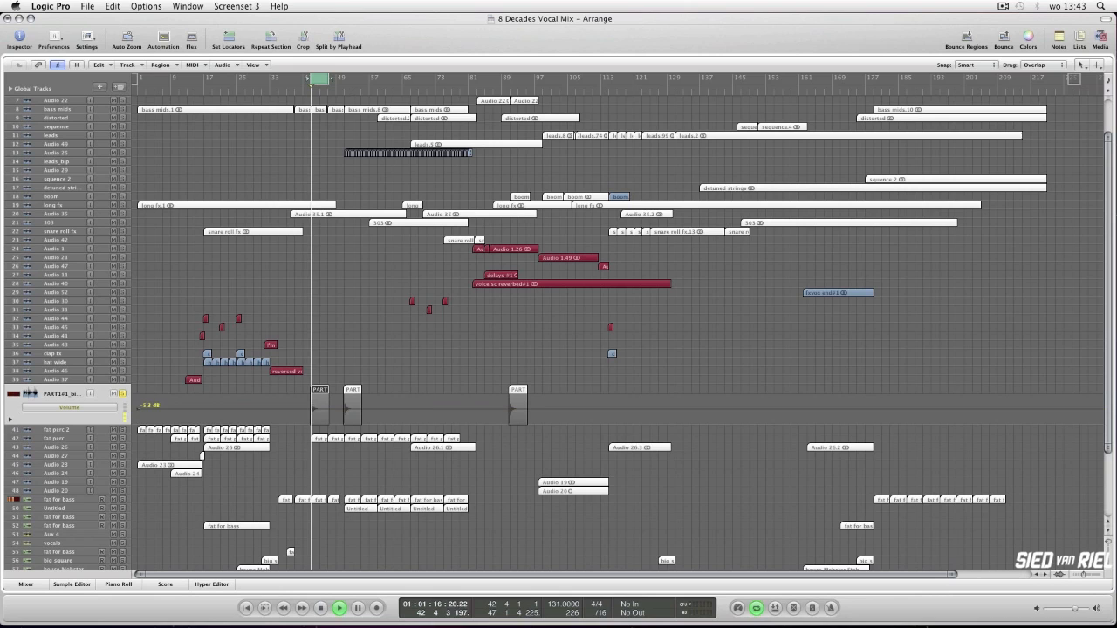
scroll(down, 3)
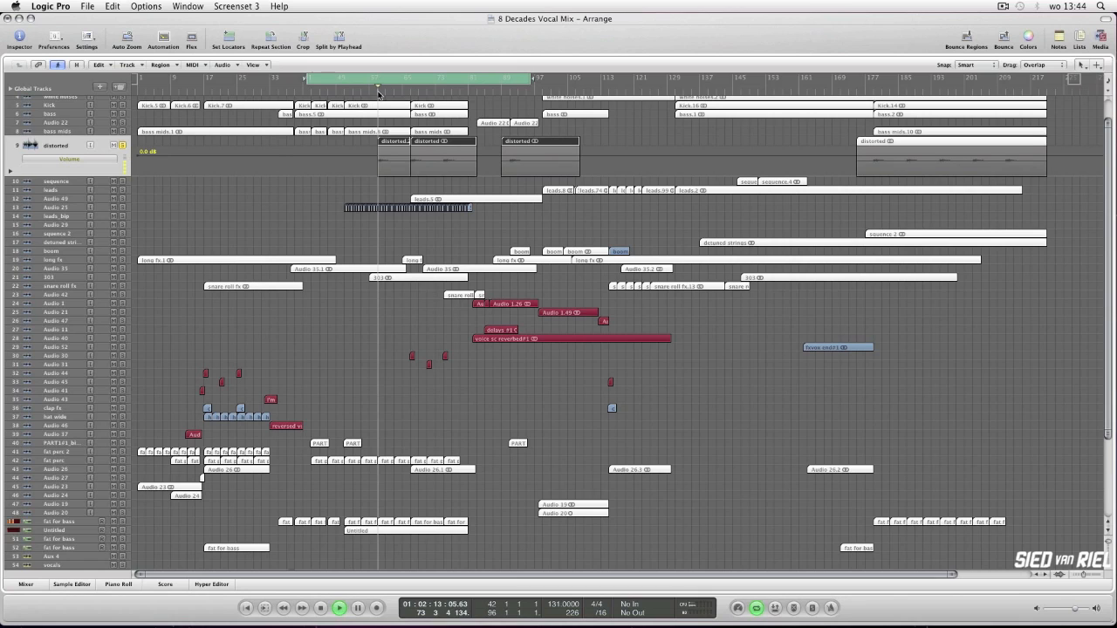
click(379, 78)
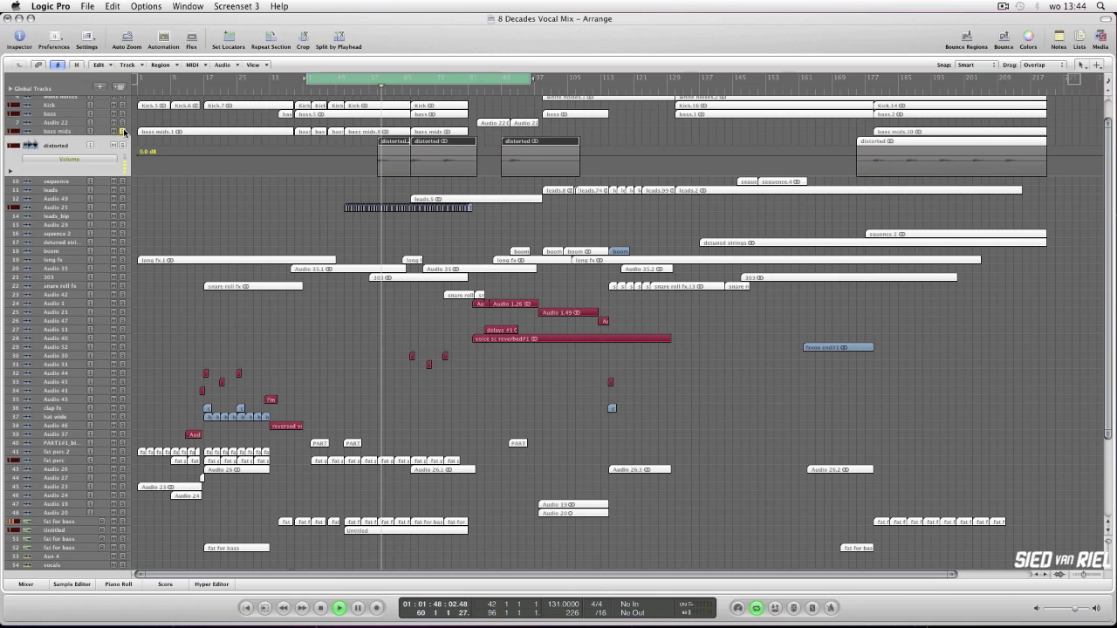
scroll(down, 3)
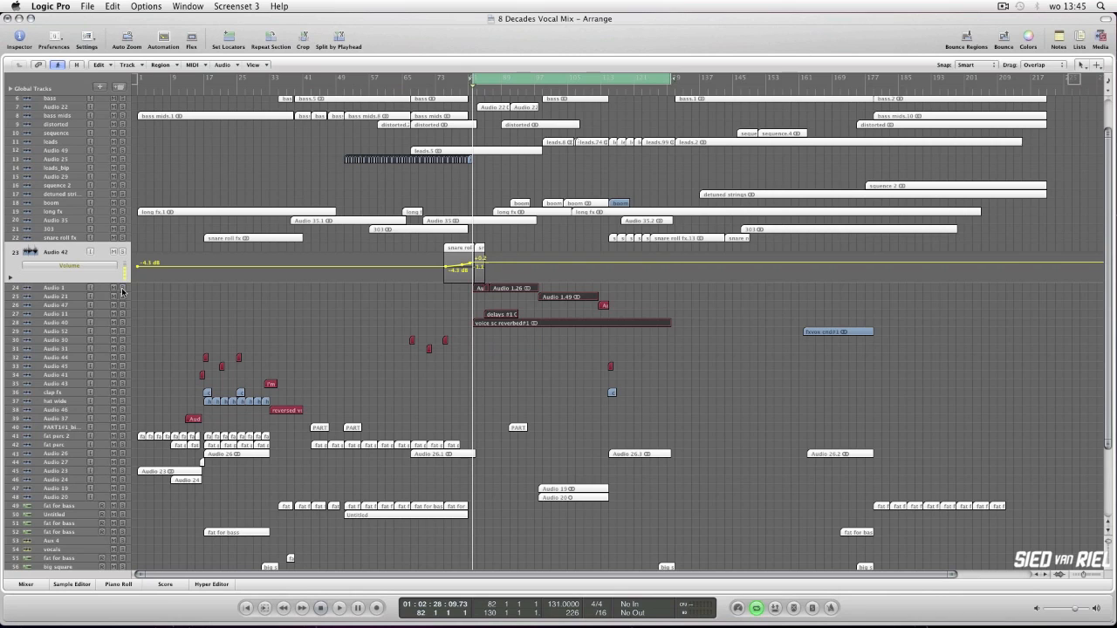
click(335, 611)
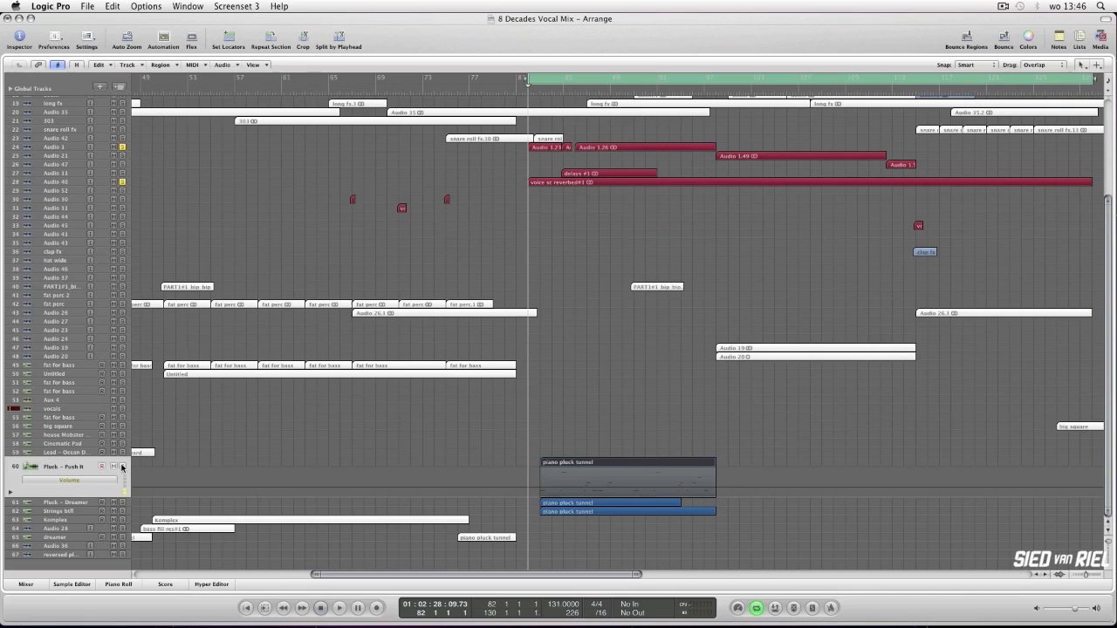
click(335, 608)
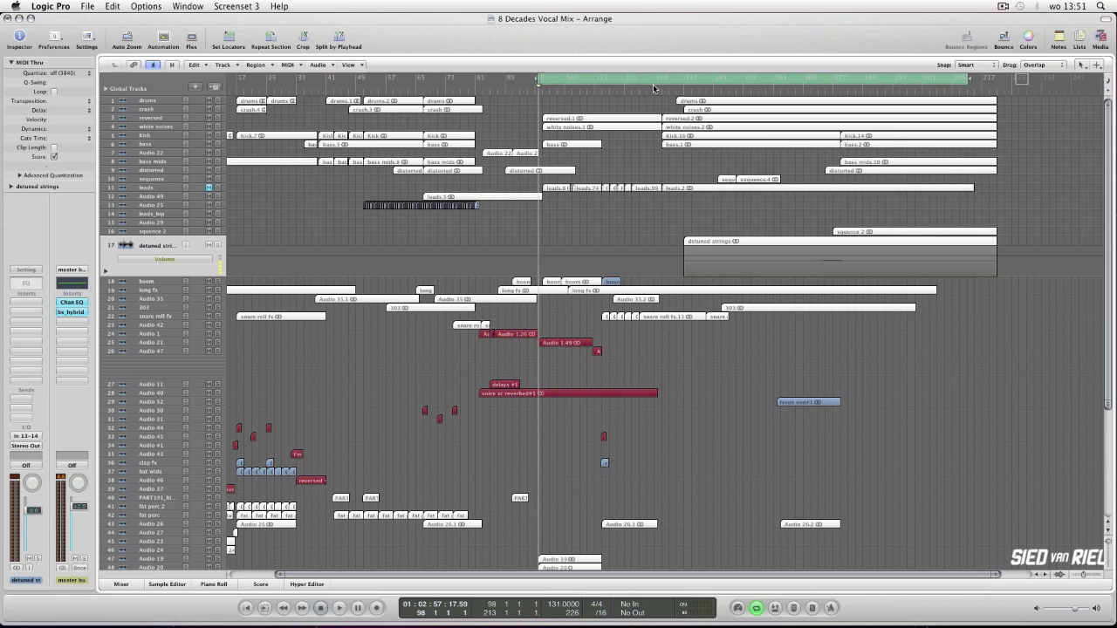
Select a track in the list to show its settings and channel strip beside the arrangement
click(335, 610)
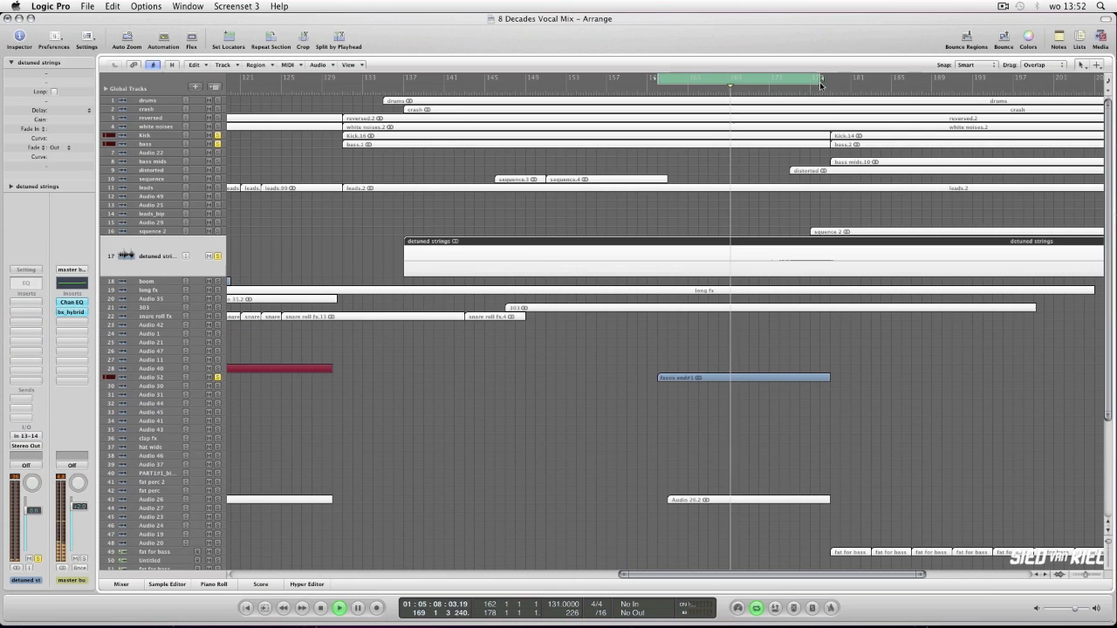
Scroll through the arrangement and open the Mixer window with the vocal mix's channel strips
scroll(down, 3)
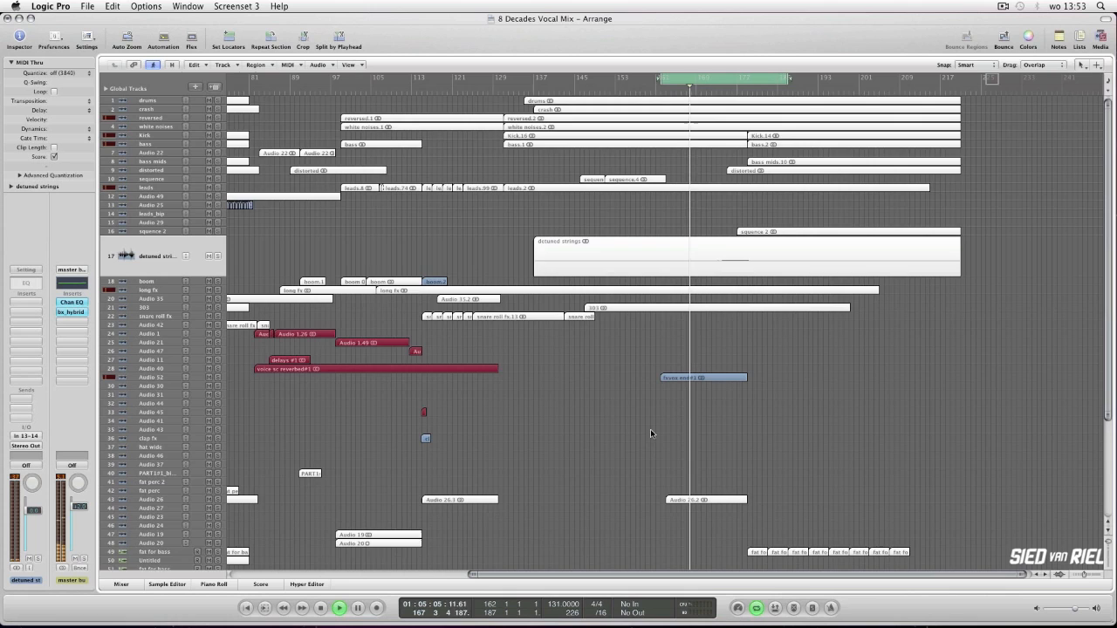
scroll(down, 3)
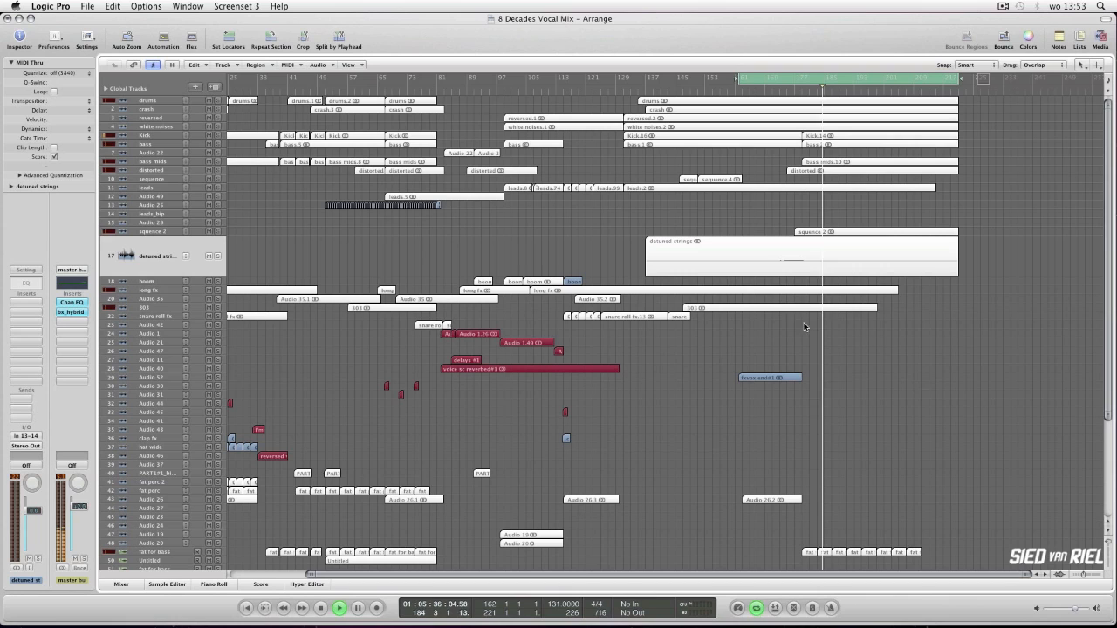
click(121, 587)
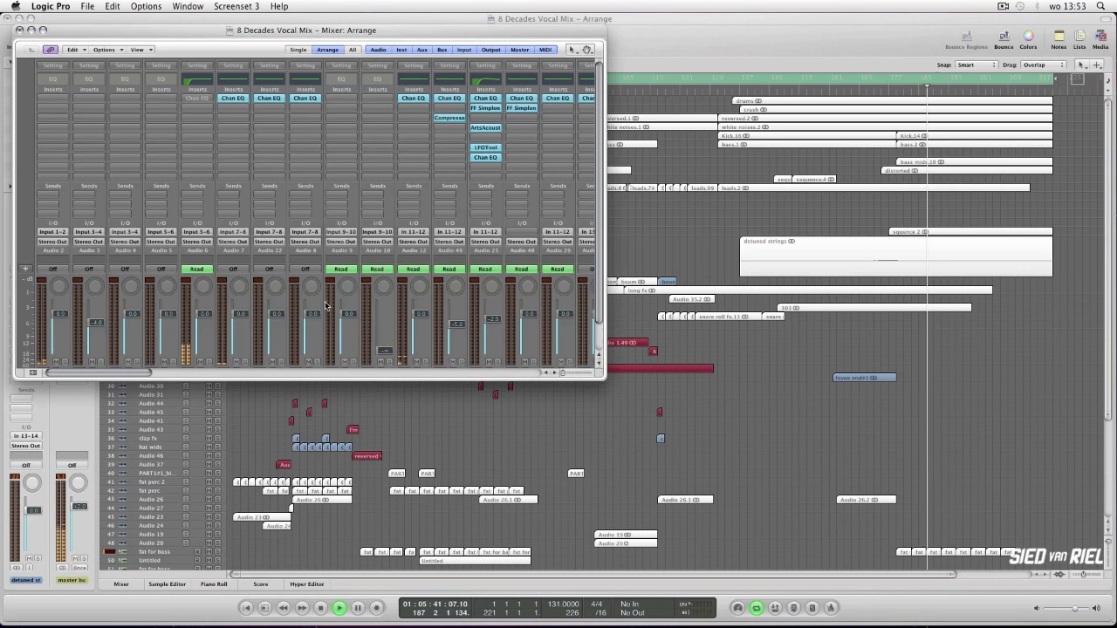